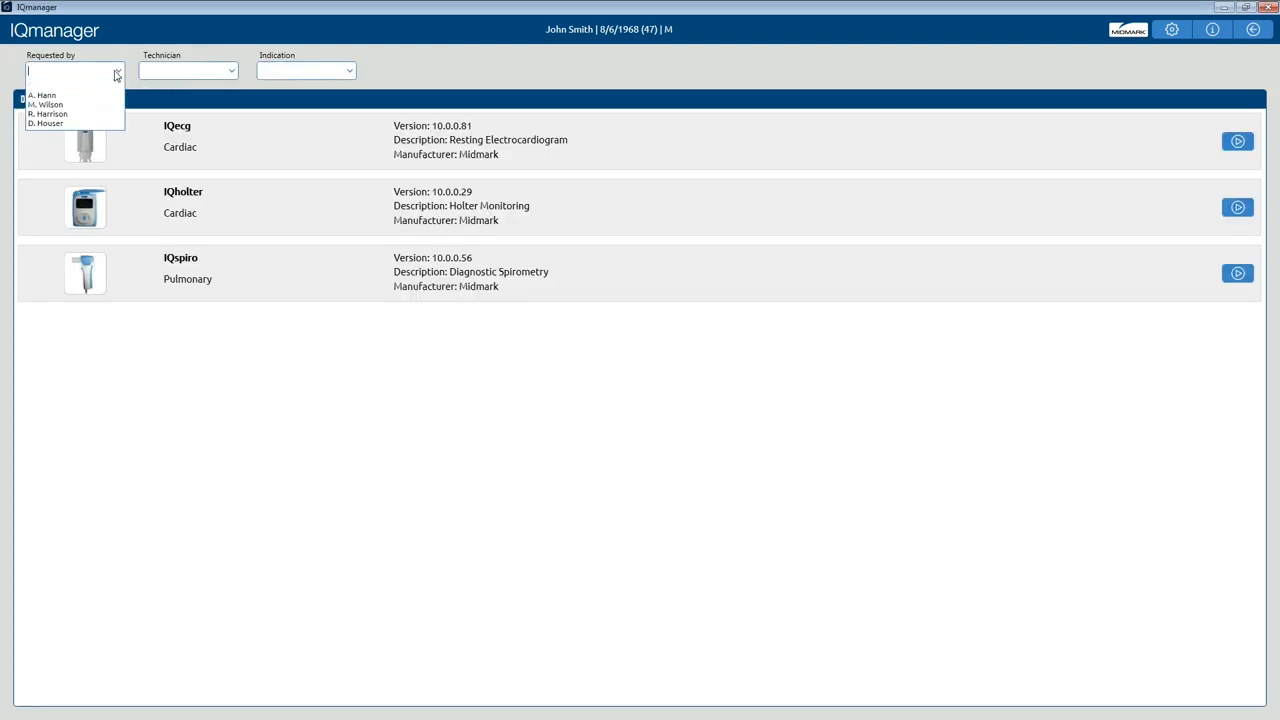
pyautogui.click(42, 96)
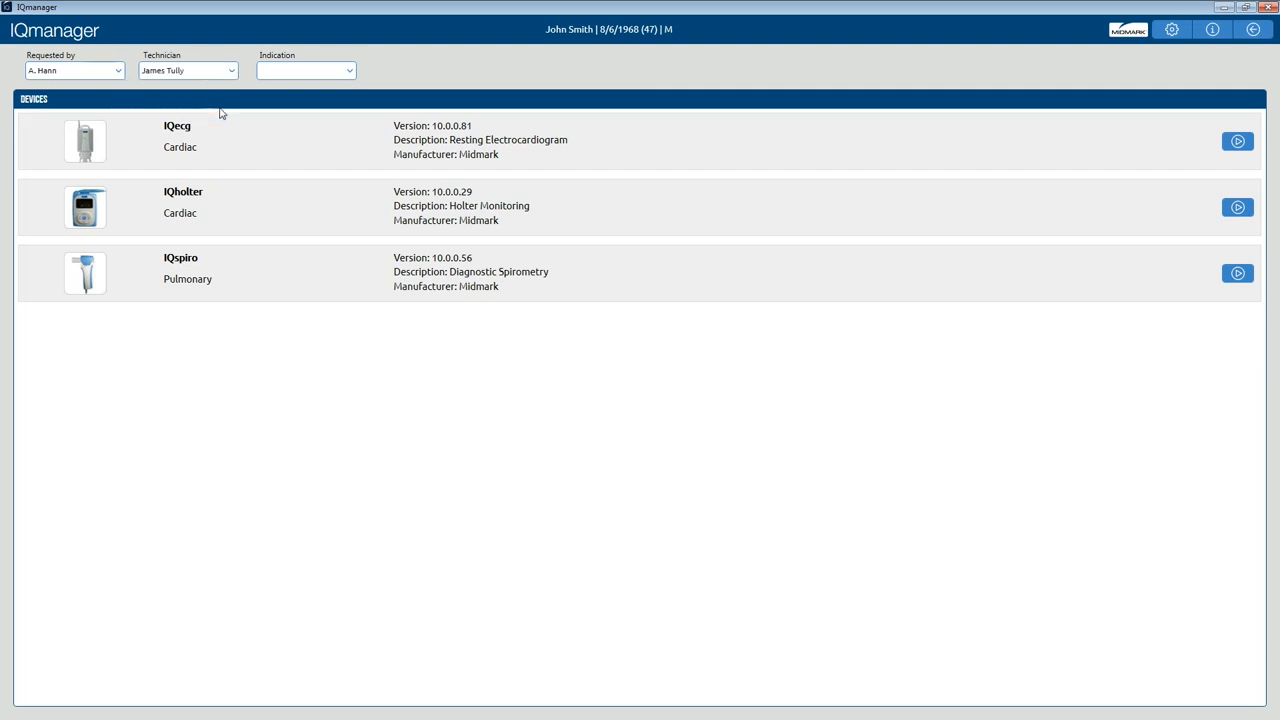
pyautogui.click(348, 70)
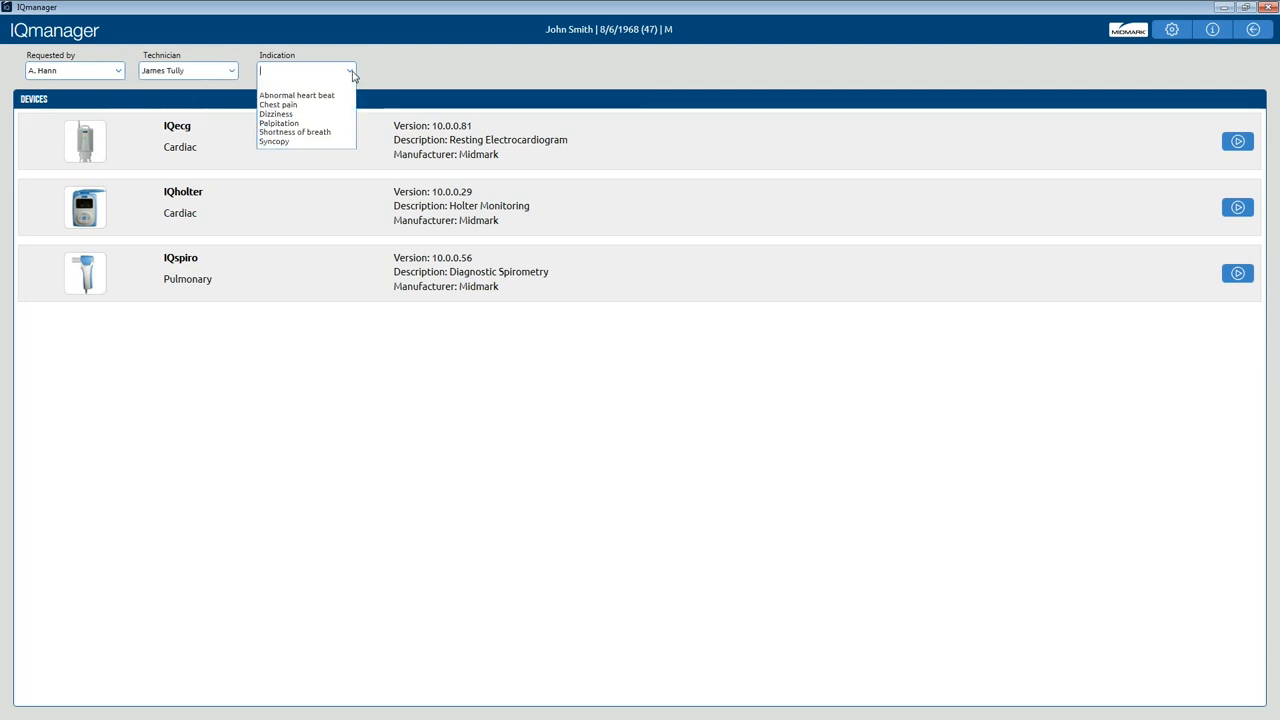